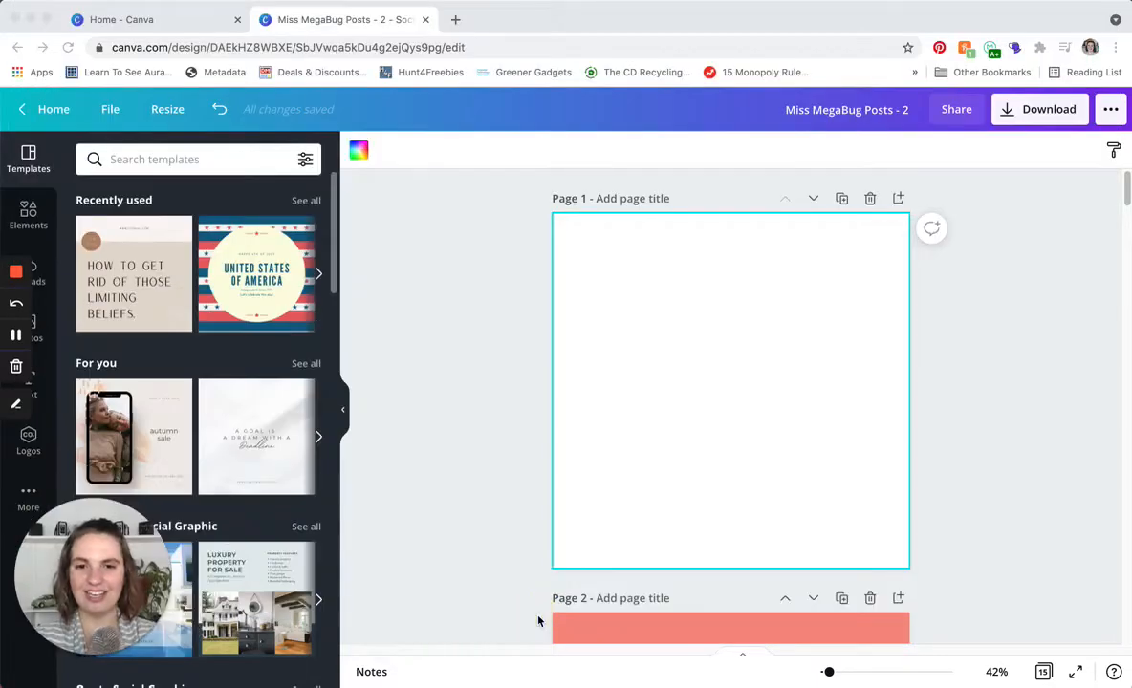
pyautogui.moveTo(921, 427)
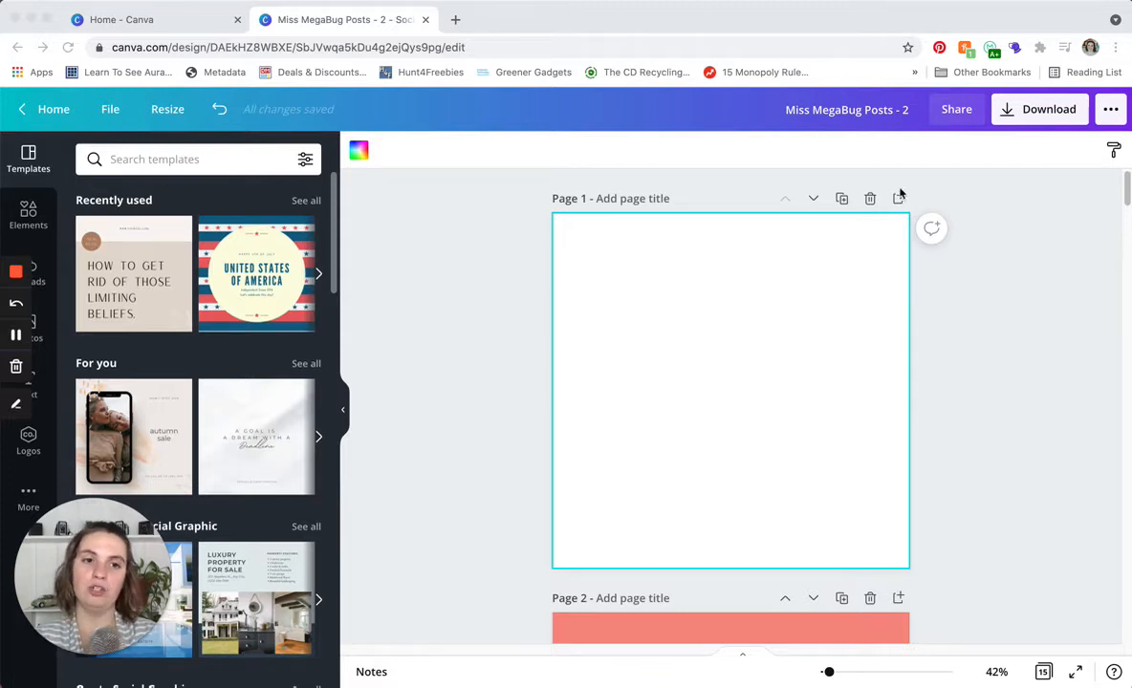
pyautogui.moveTo(898, 199)
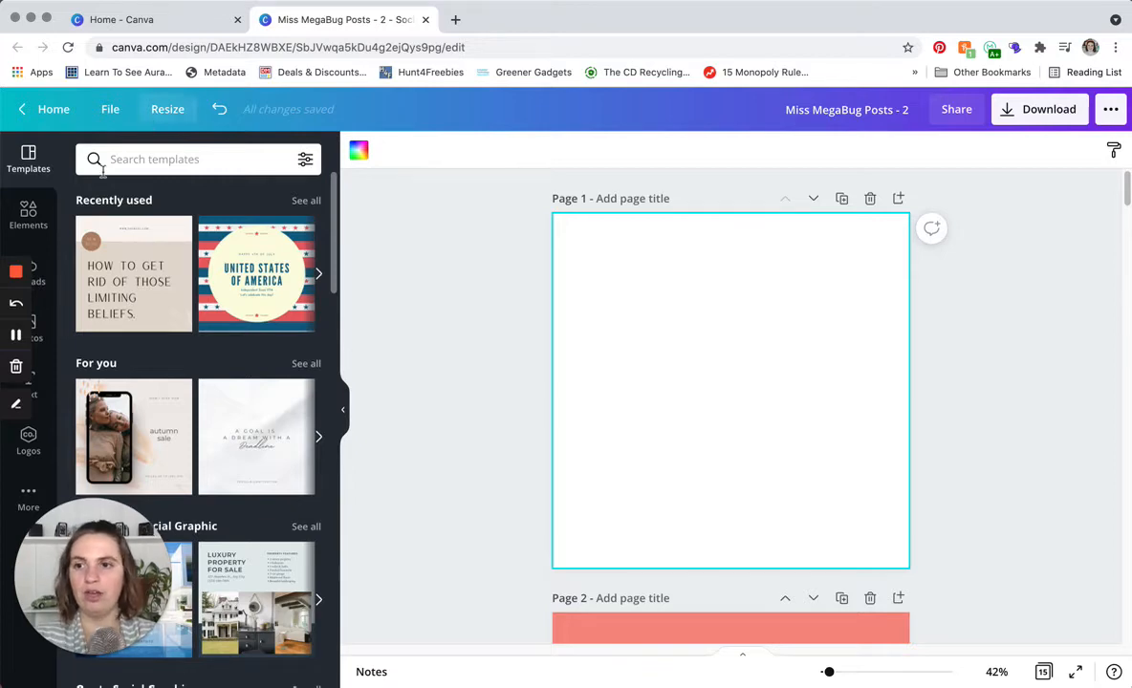
# Browse Elements to Frames, show all, and search for letter M frames.
pyautogui.click(27, 215)
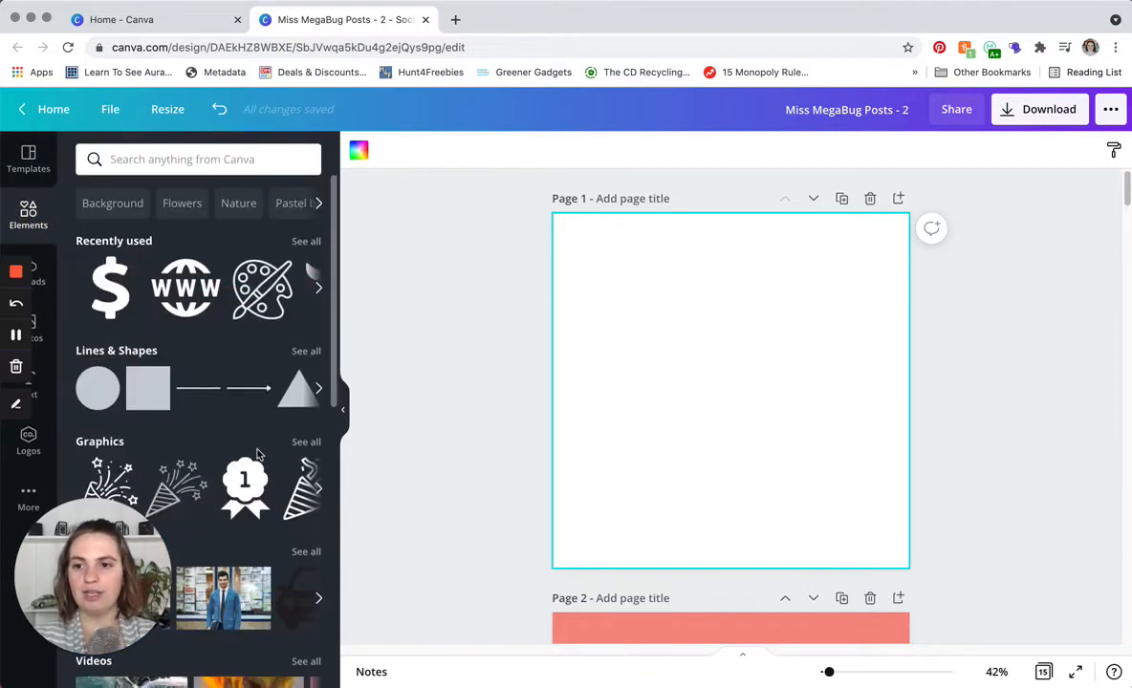
pyautogui.scroll(-3)
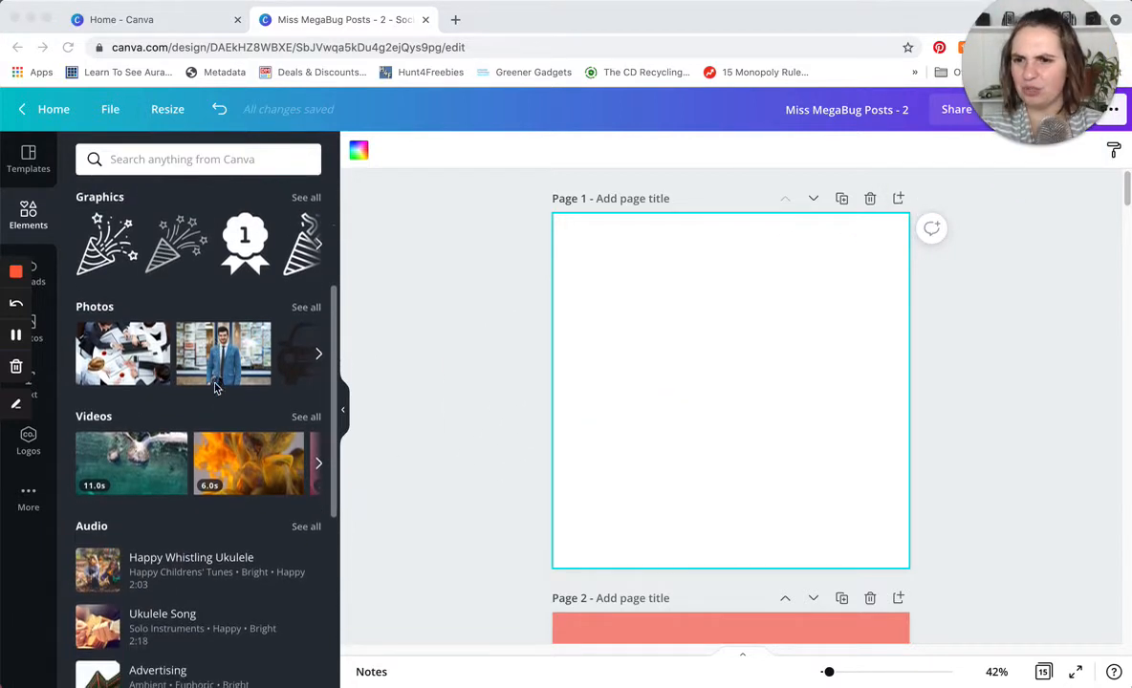
pyautogui.scroll(-3)
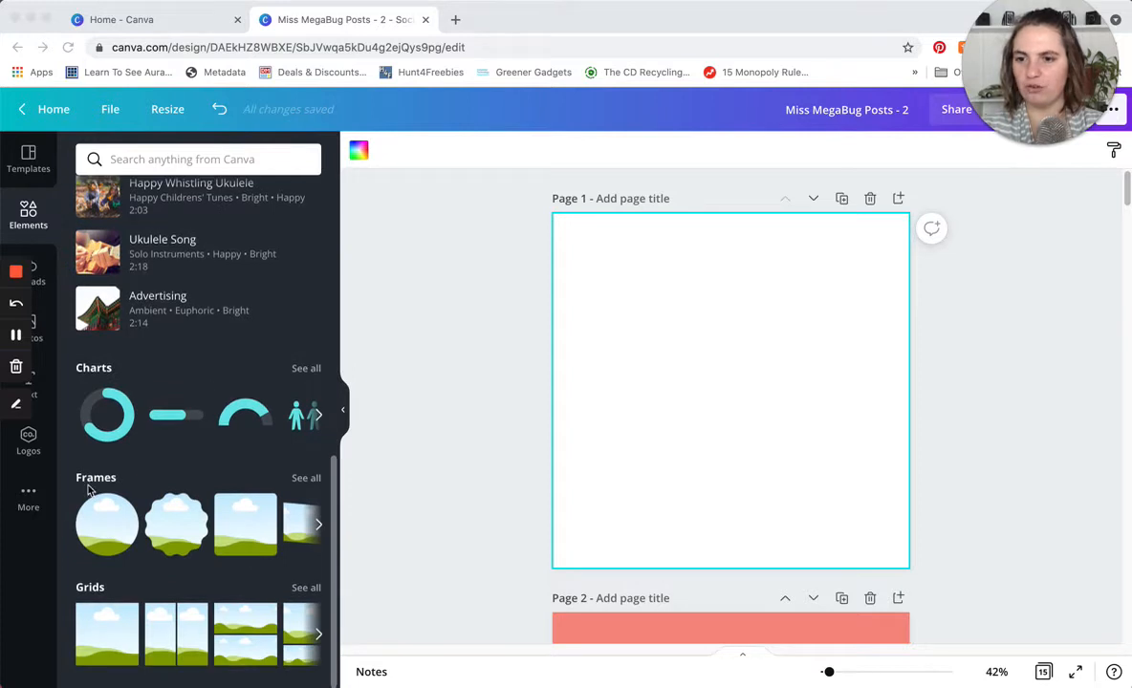
pyautogui.moveTo(306, 478)
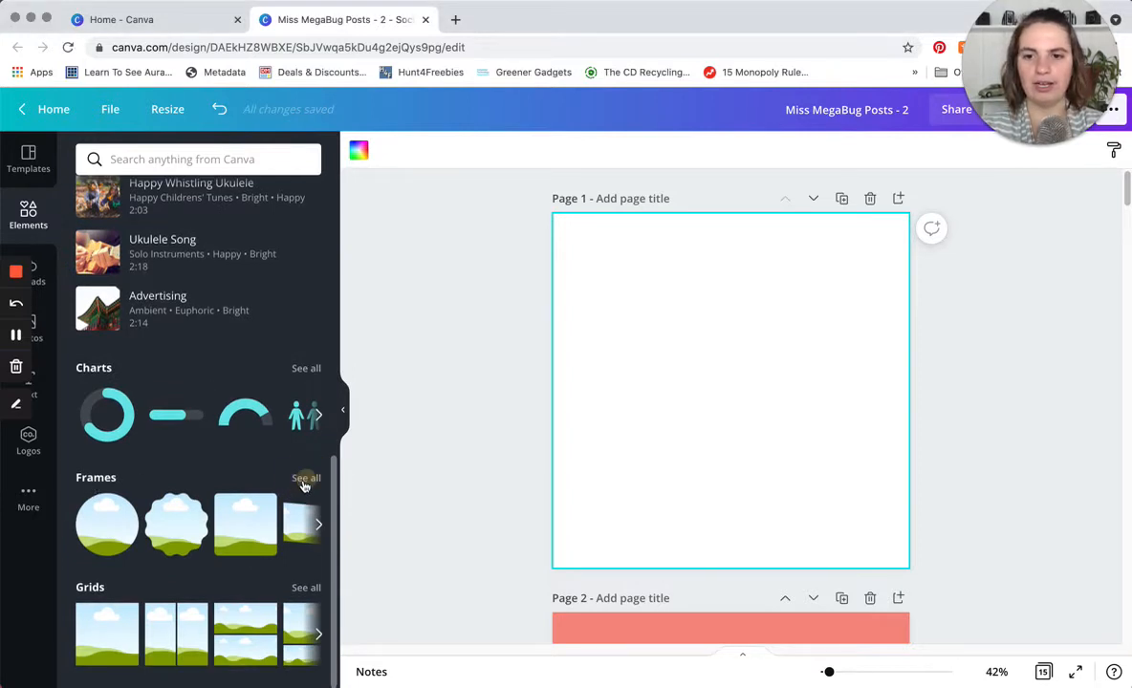
pyautogui.click(306, 478)
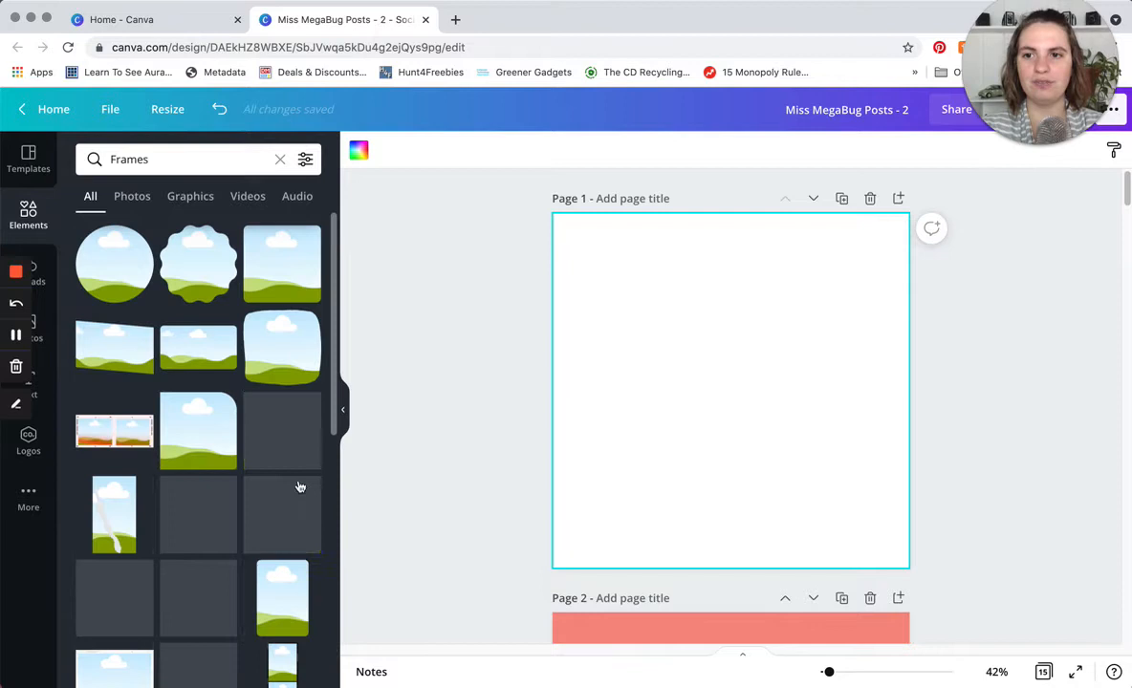
pyautogui.click(162, 159)
pyautogui.write(' m')
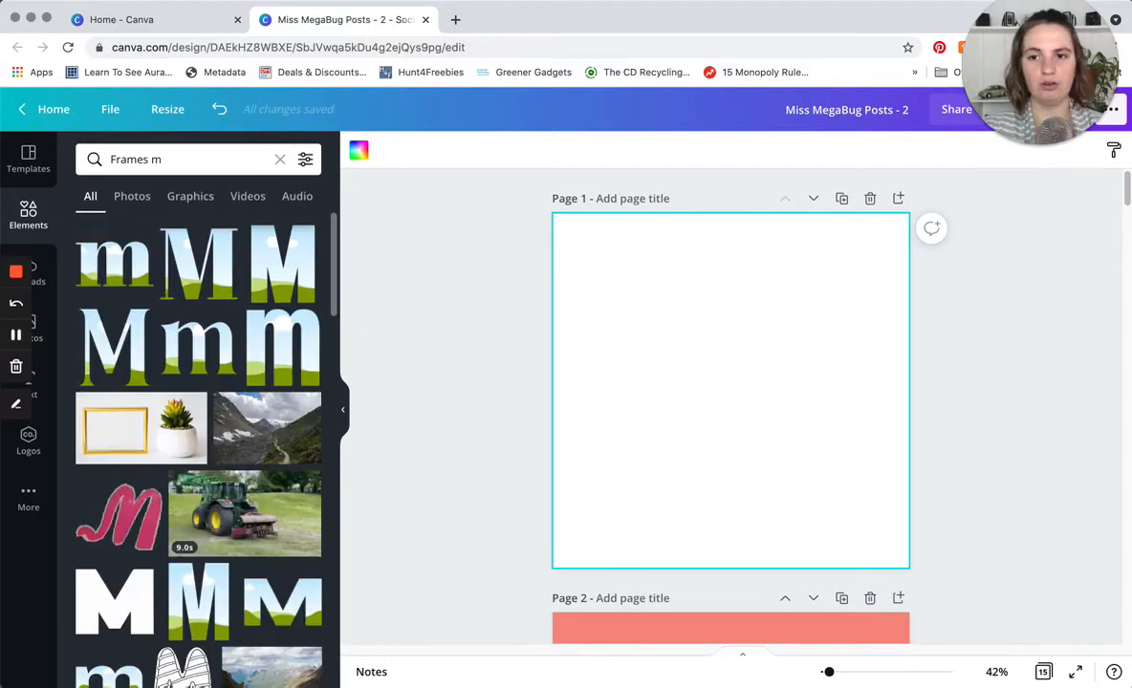
pyautogui.moveTo(302, 271)
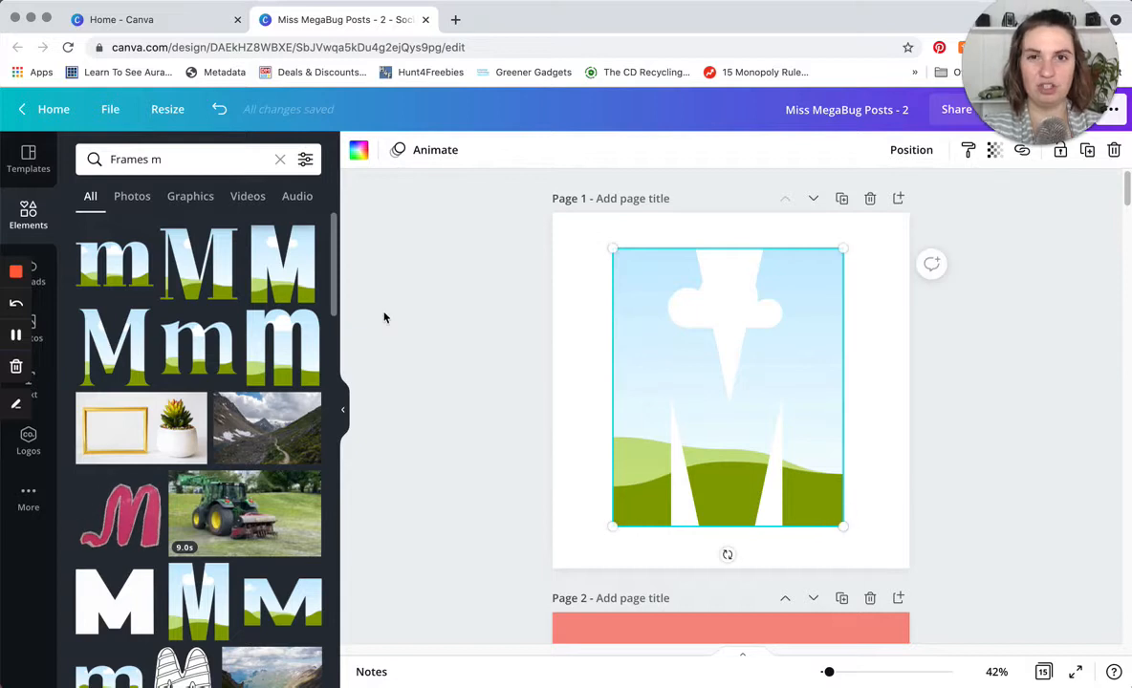
pyautogui.moveTo(113, 344)
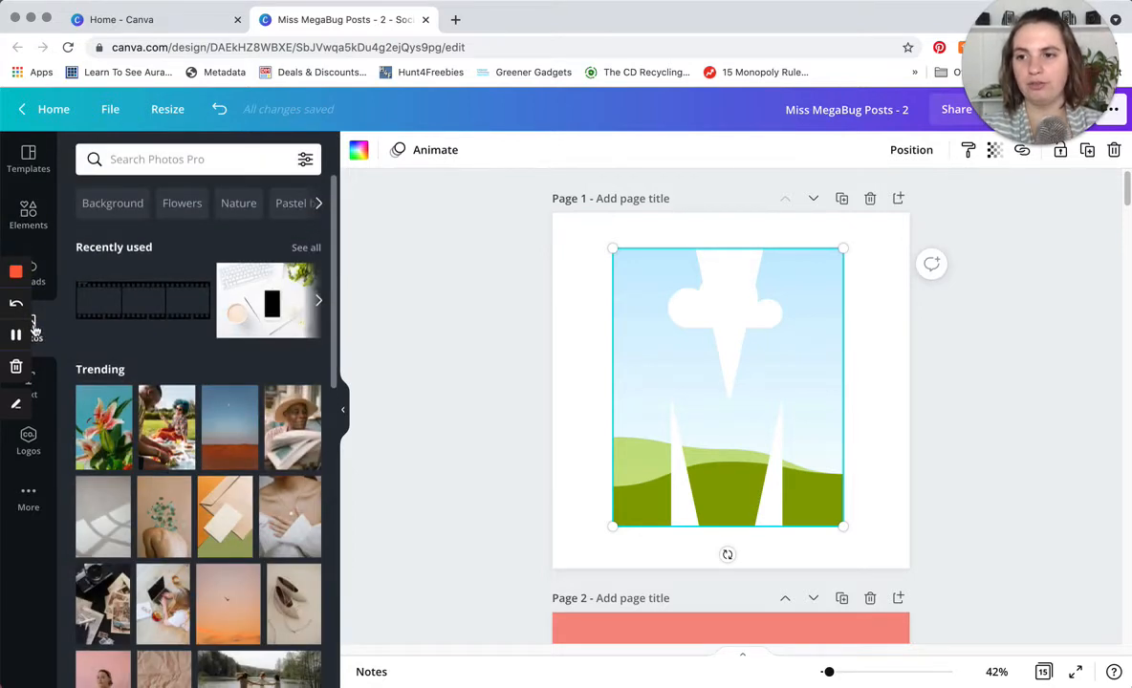
pyautogui.moveTo(27, 332)
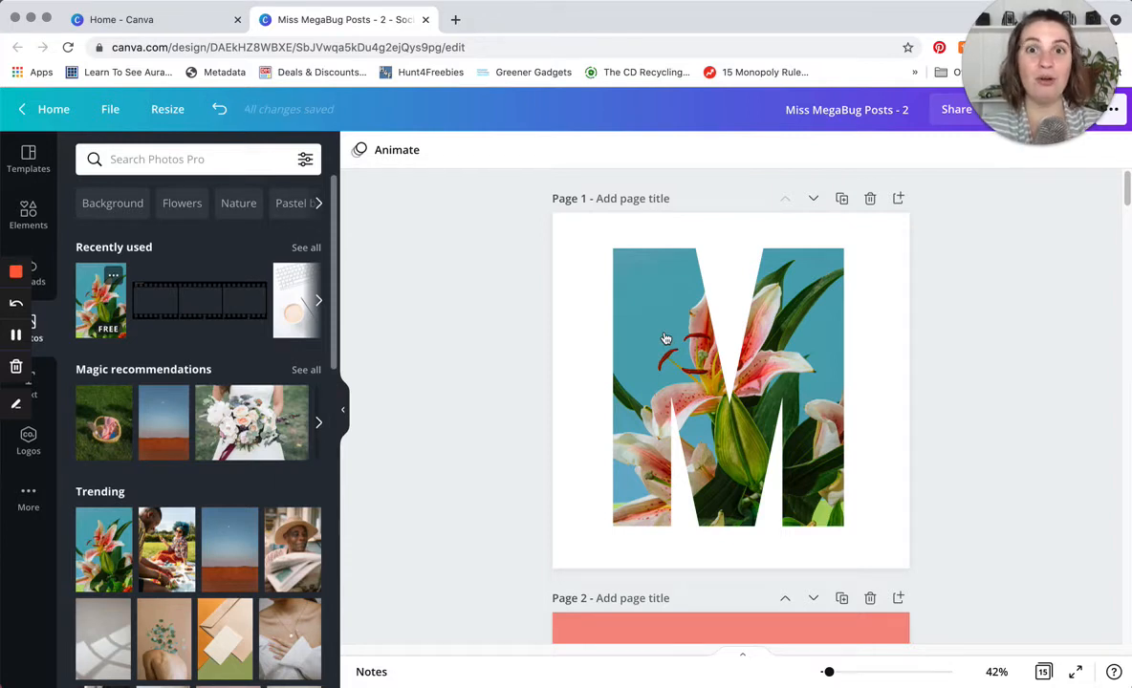
# Shift the lily photo inside the M so the large bloom sits centred in the letter.
pyautogui.click(666, 336)
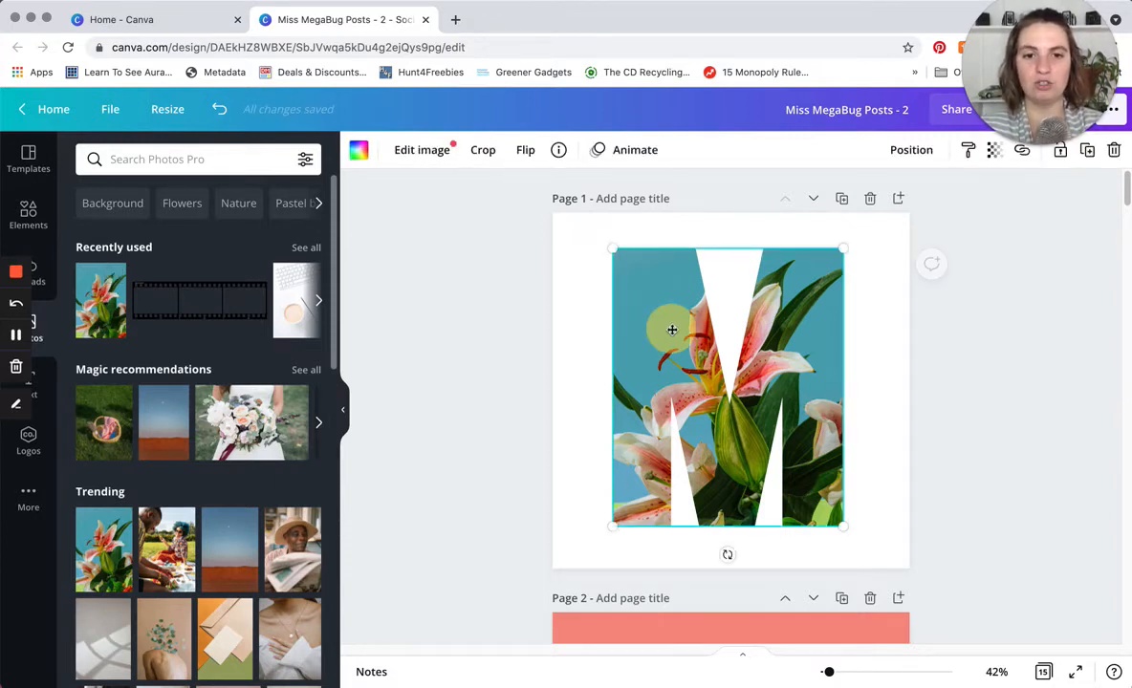
pyautogui.click(481, 149)
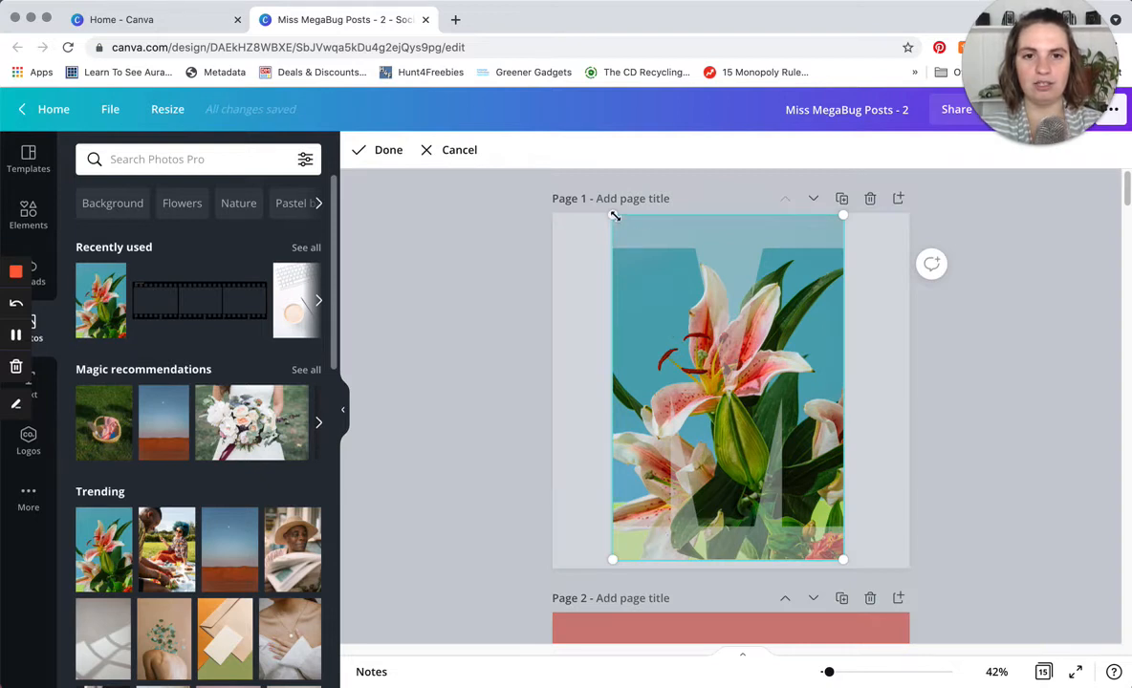
pyautogui.moveTo(842, 536)
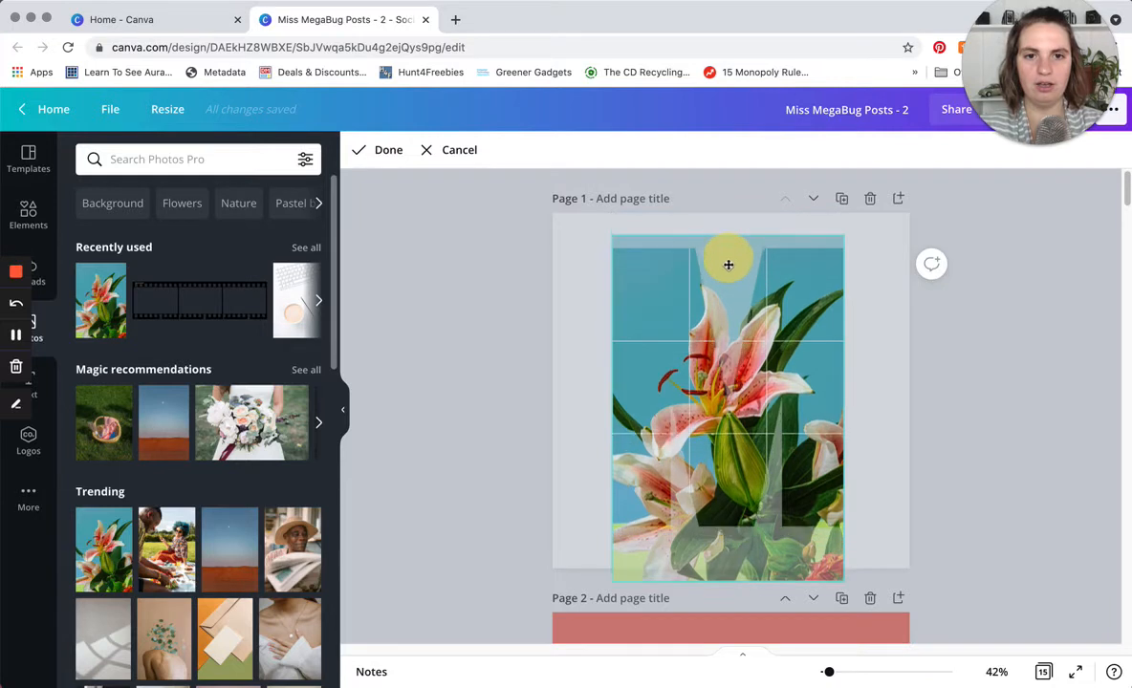
pyautogui.moveTo(728, 264); pyautogui.dragTo(673, 241)
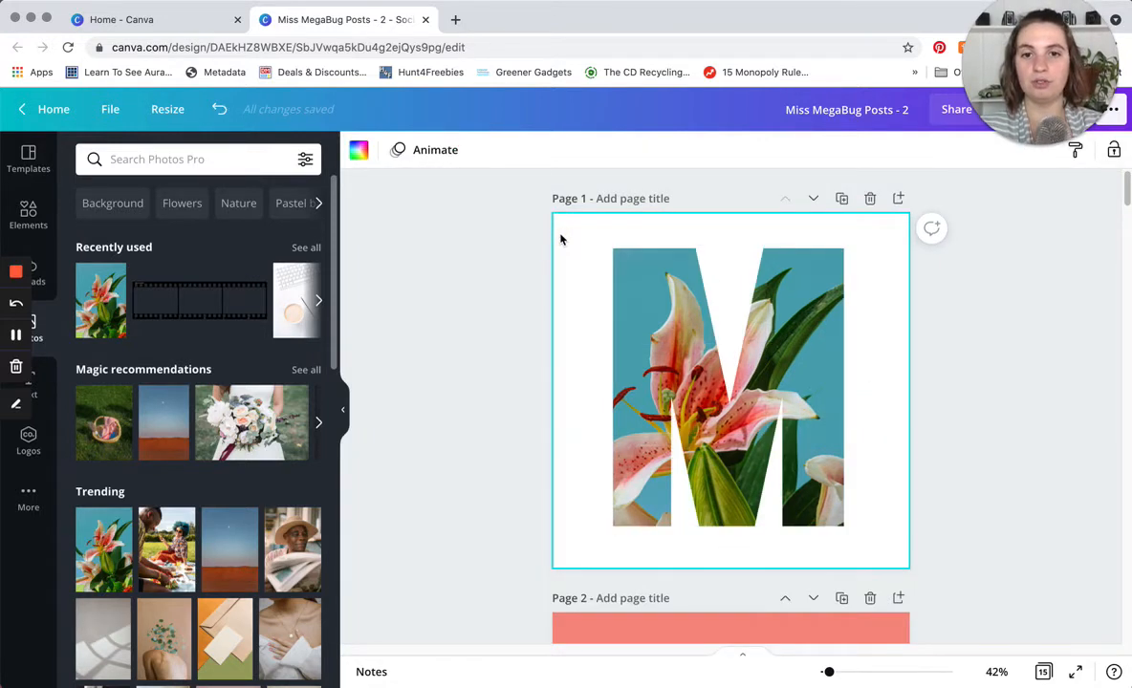
# Colour the page background rust brown and detach the lily photo, leaving the M solid purple.
pyautogui.click(359, 149)
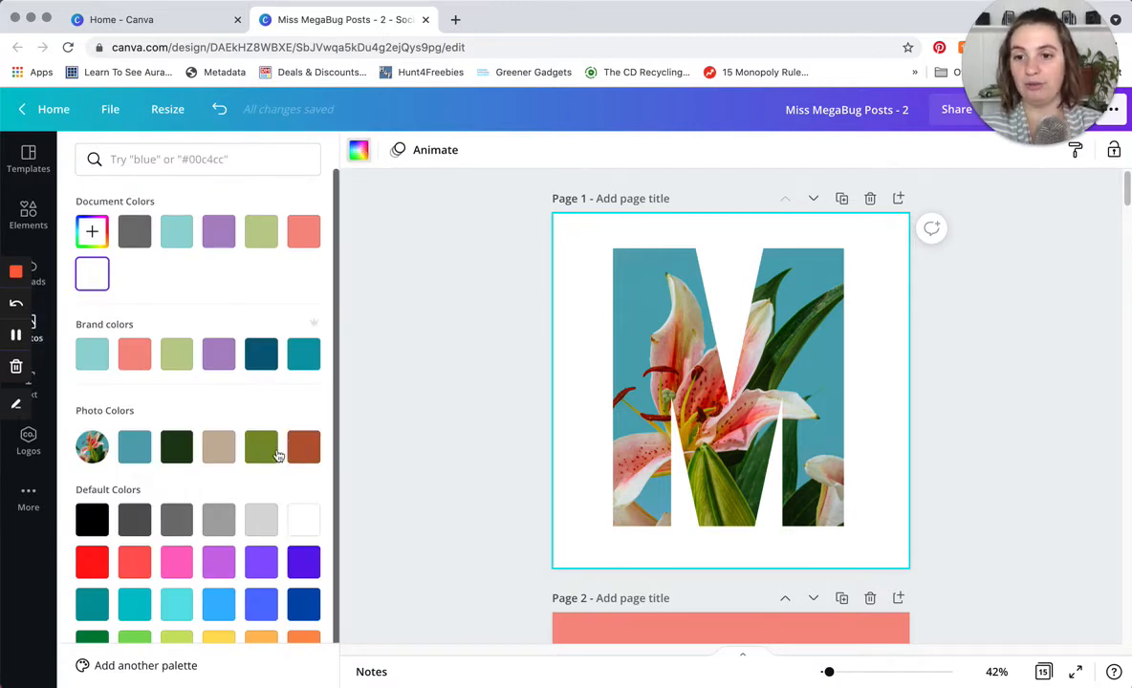
pyautogui.click(304, 448)
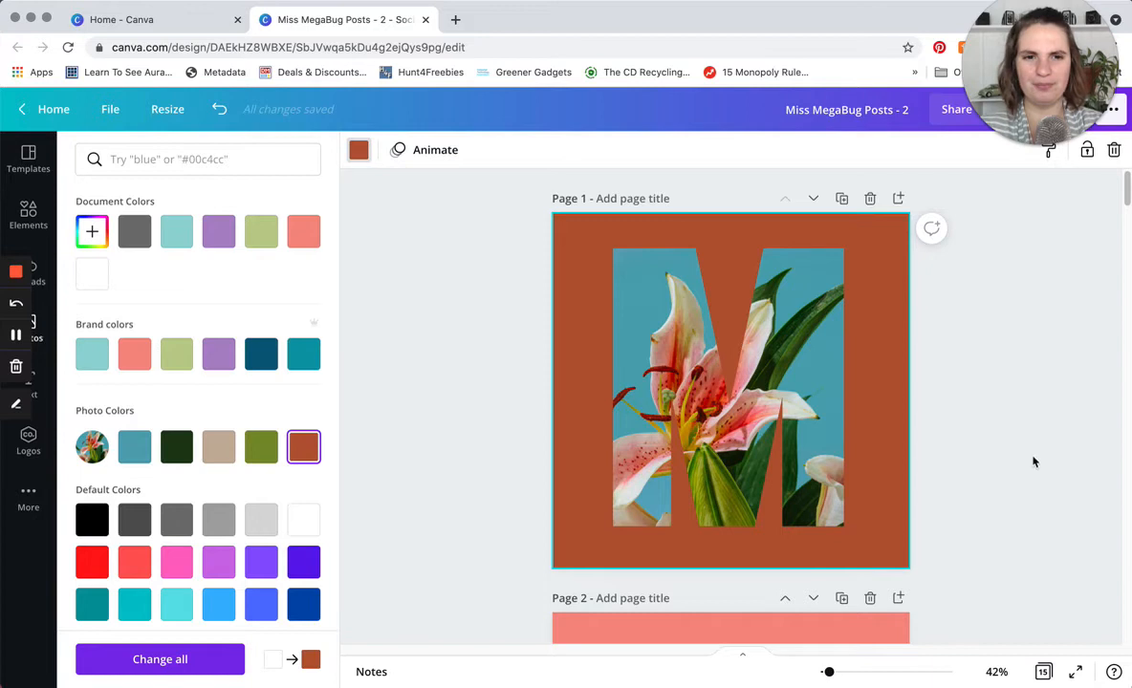
pyautogui.click(15, 334)
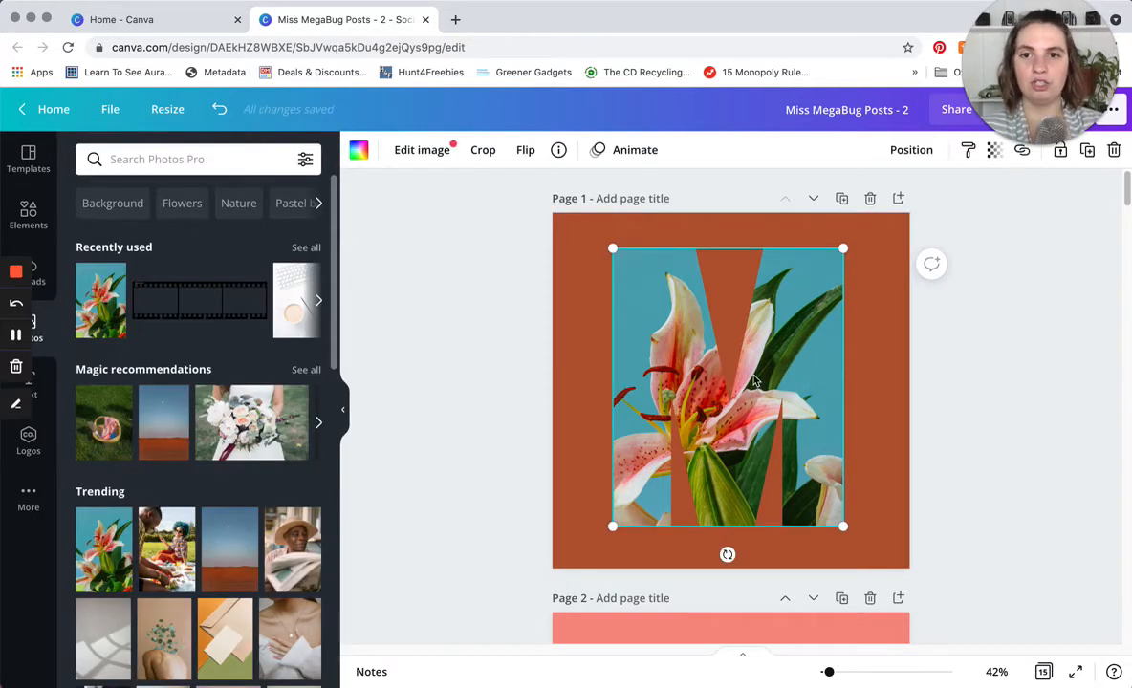
pyautogui.click(359, 155)
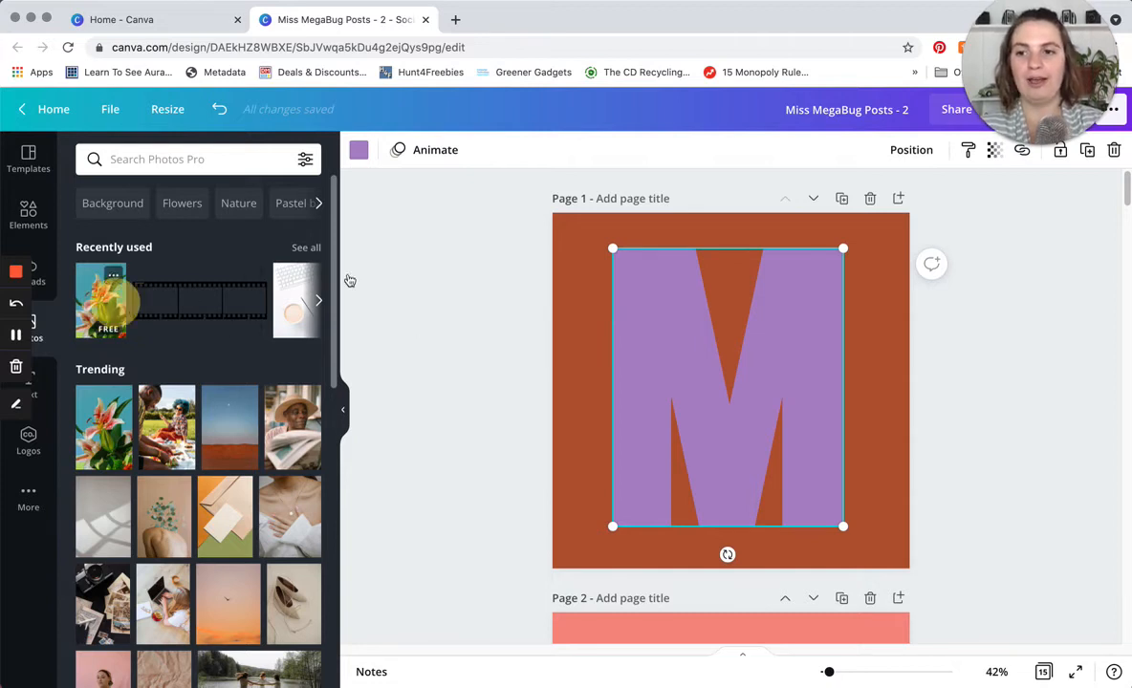
# Set the detached lily photo as the full page background behind the purple M.
pyautogui.click(100, 300)
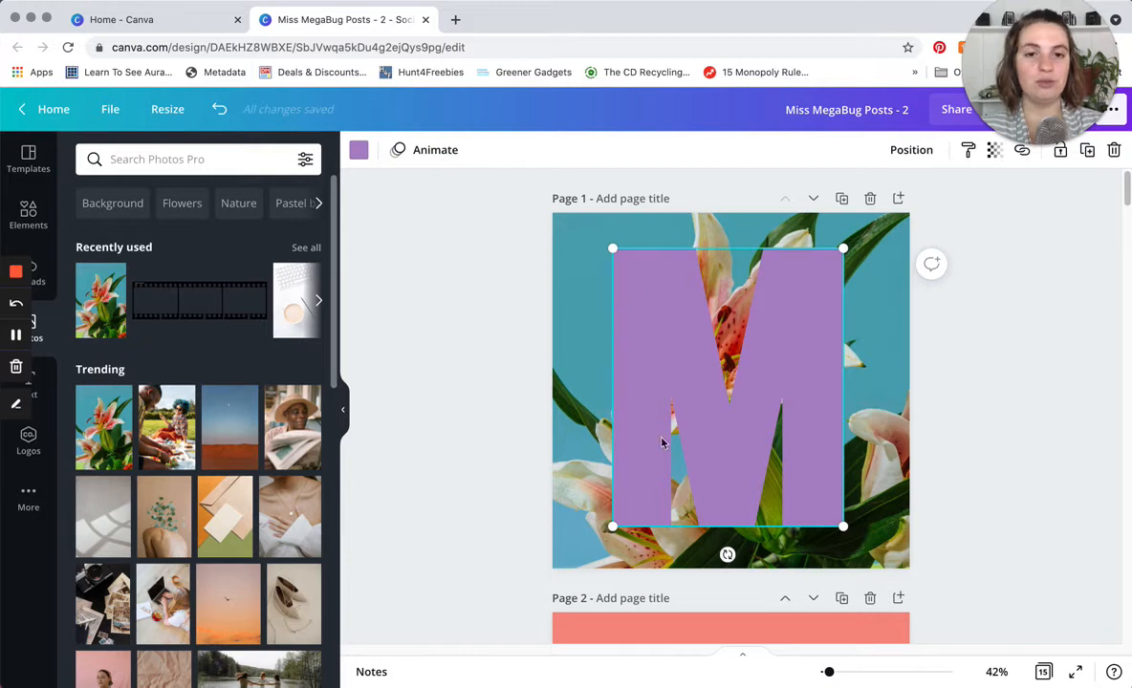
pyautogui.moveTo(726, 459)
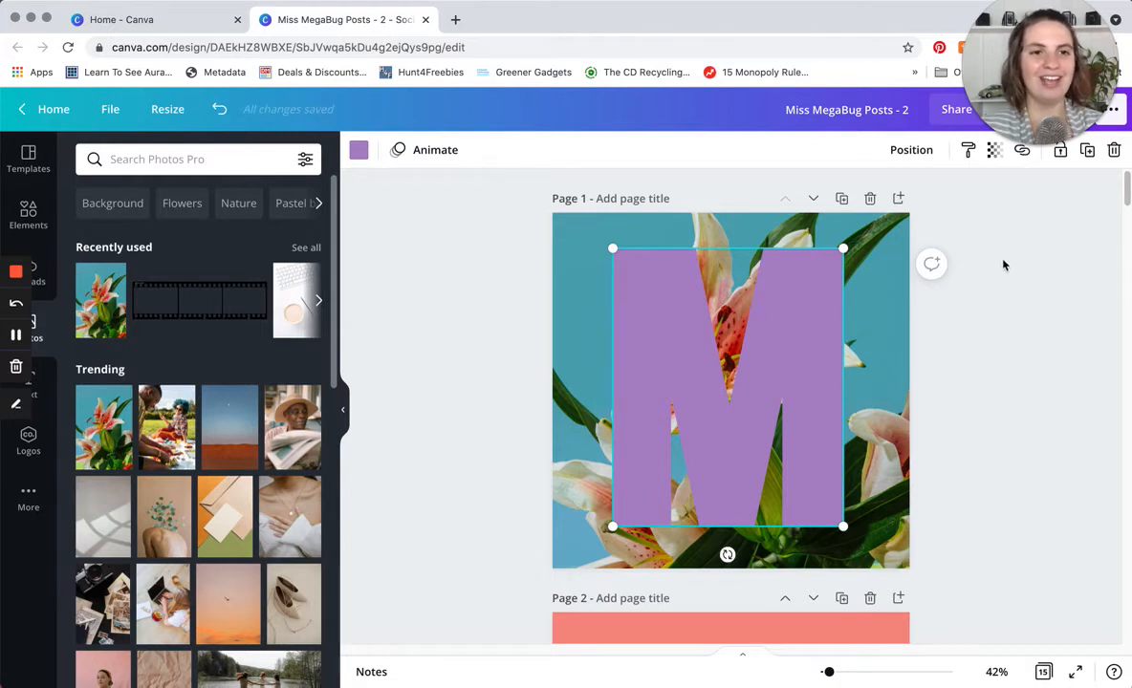
pyautogui.click(994, 150)
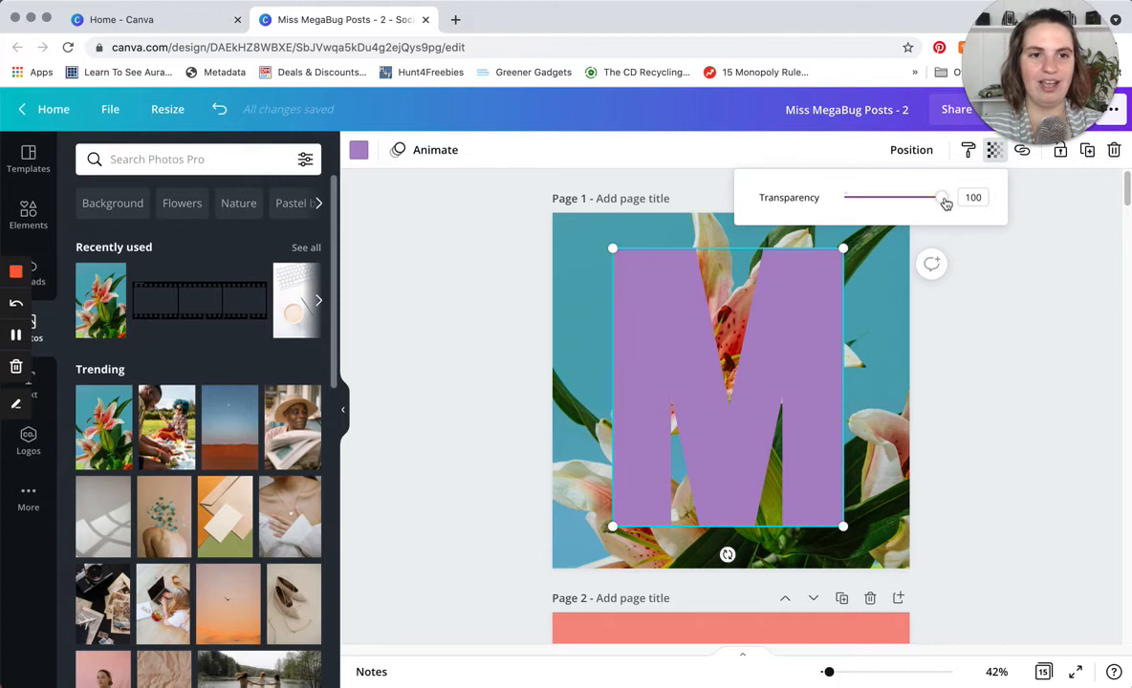
# Lower the purple M's transparency to about 68 so the lilies show through.
pyautogui.moveTo(941, 196); pyautogui.dragTo(906, 197)
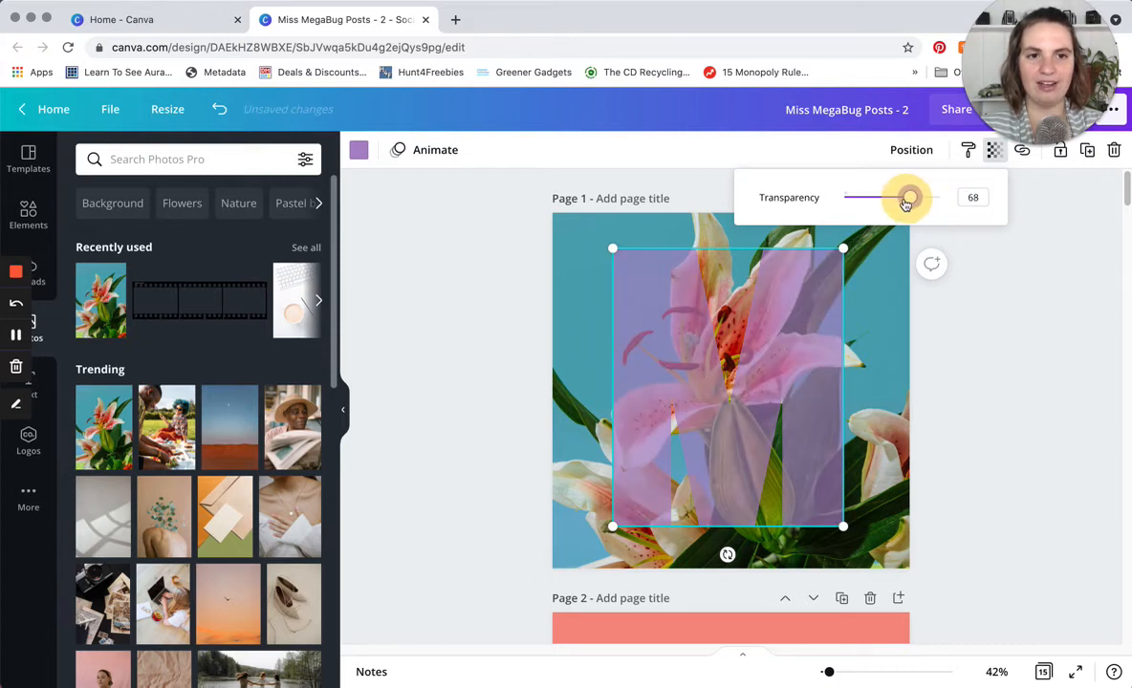
pyautogui.moveTo(906, 197); pyautogui.dragTo(913, 197)
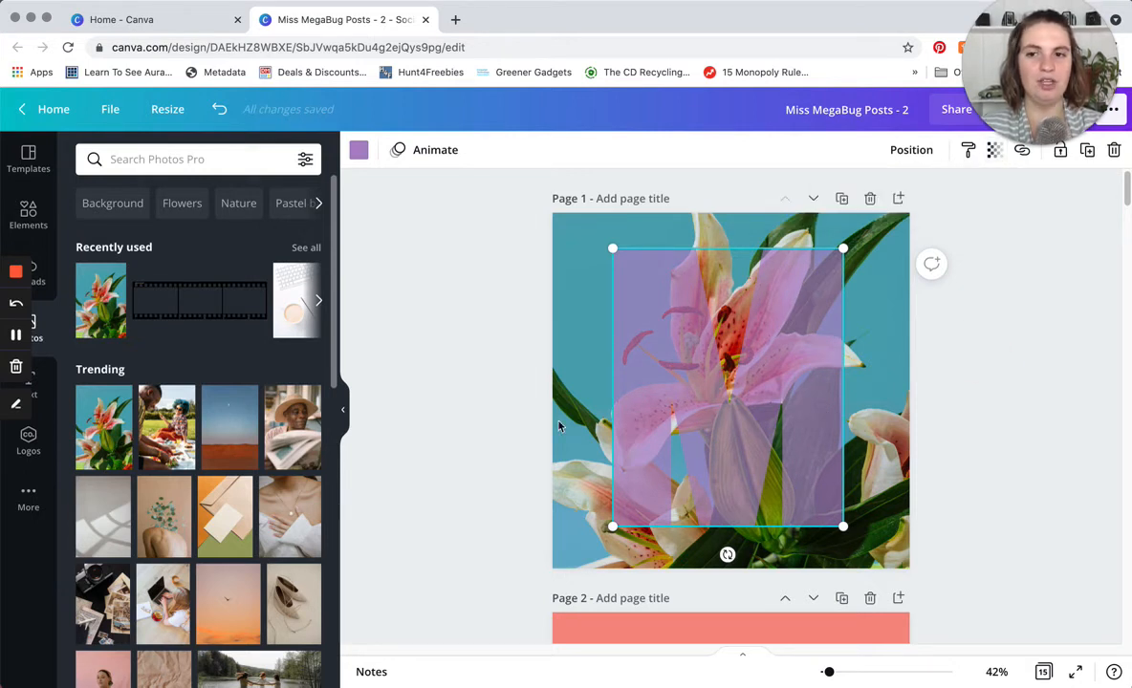
pyautogui.click(357, 149)
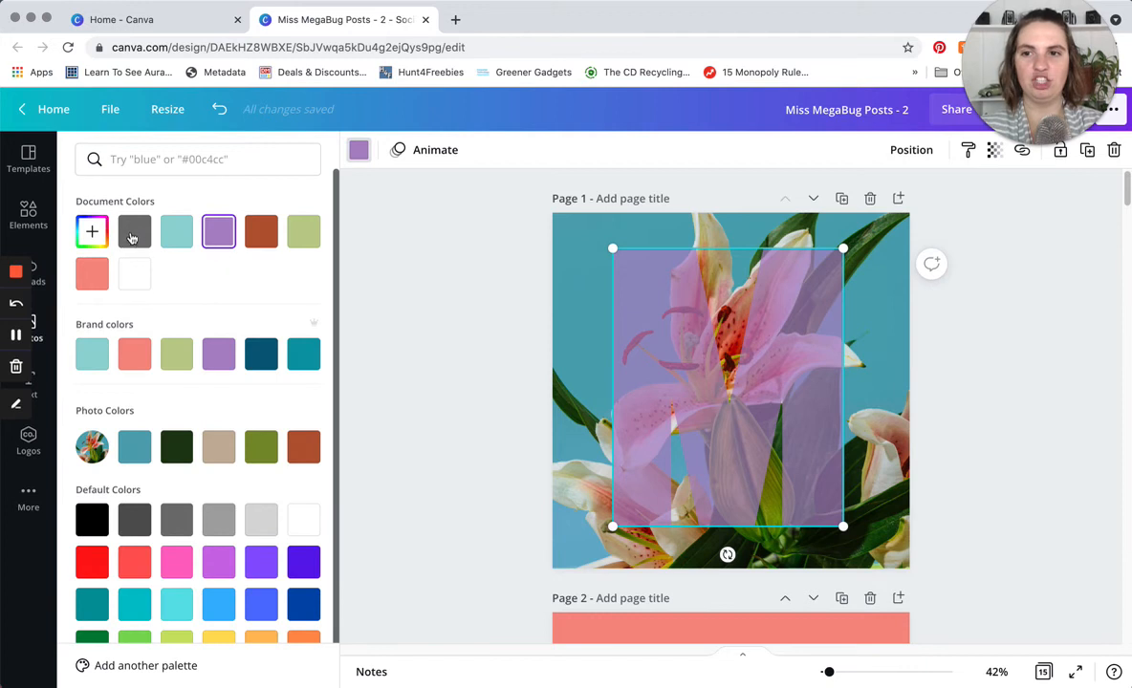
# Fill the M with white and set its transparency to about 73.
pyautogui.click(134, 232)
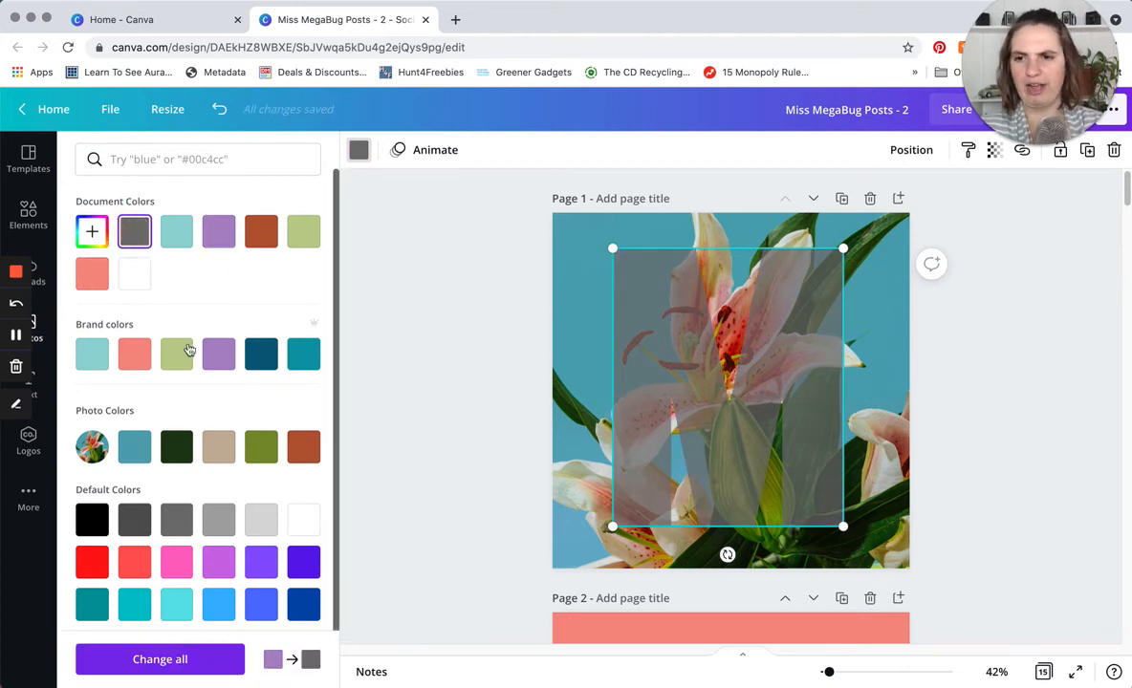
pyautogui.click(304, 520)
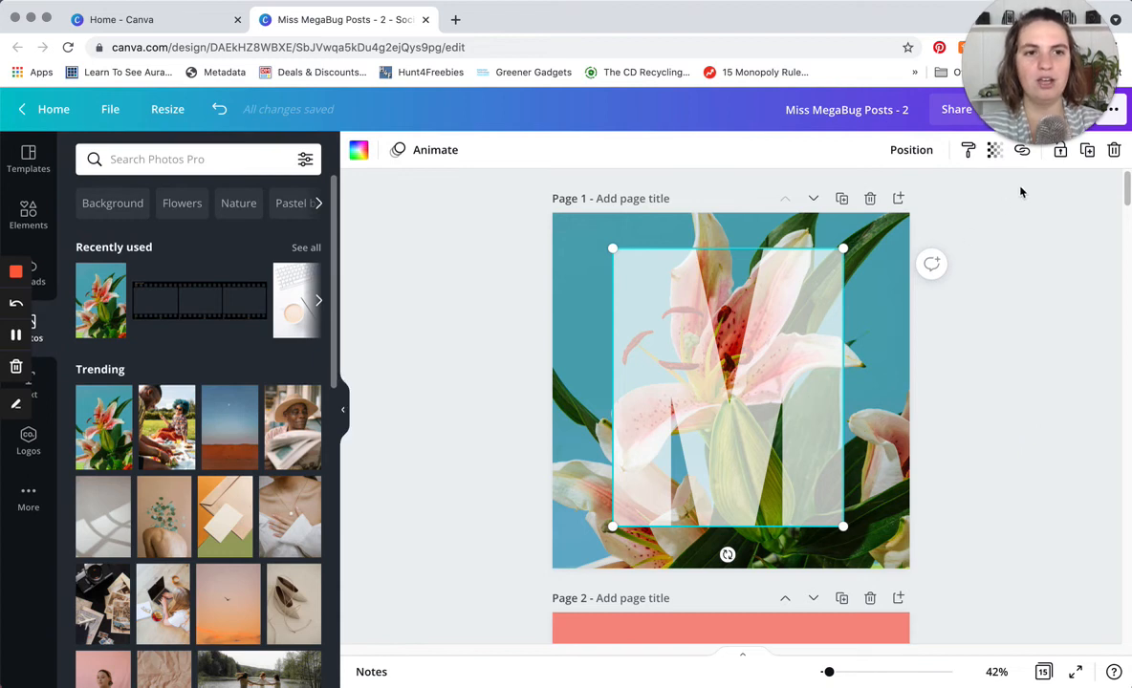
pyautogui.click(994, 149)
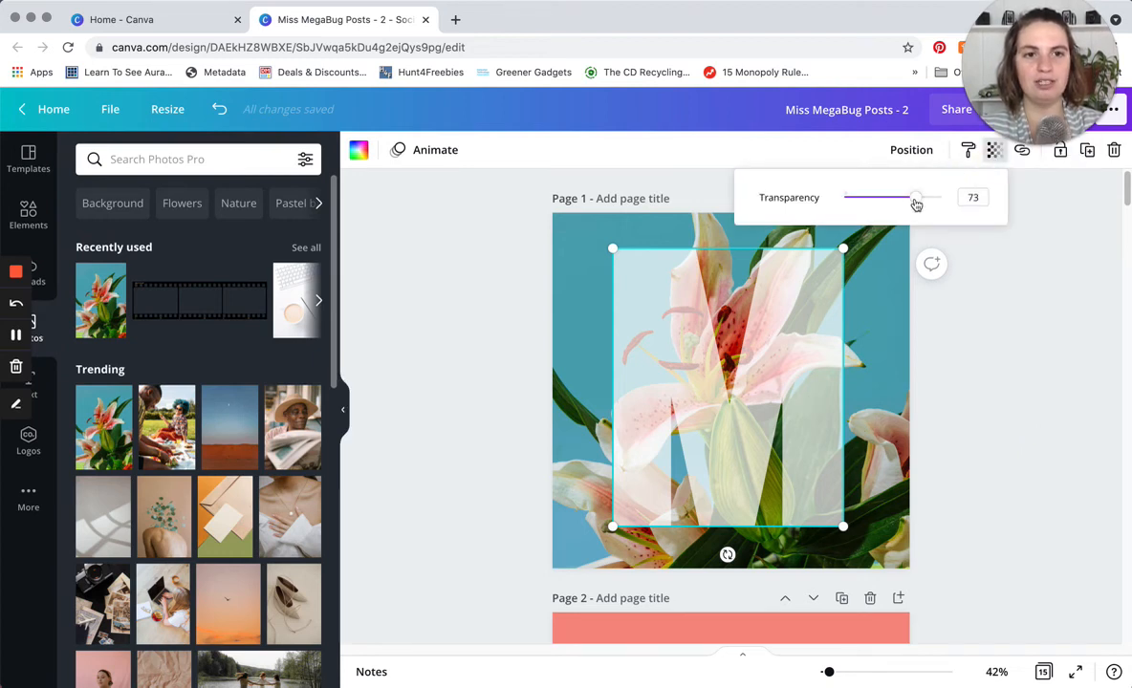
pyautogui.moveTo(913, 197); pyautogui.dragTo(922, 197)
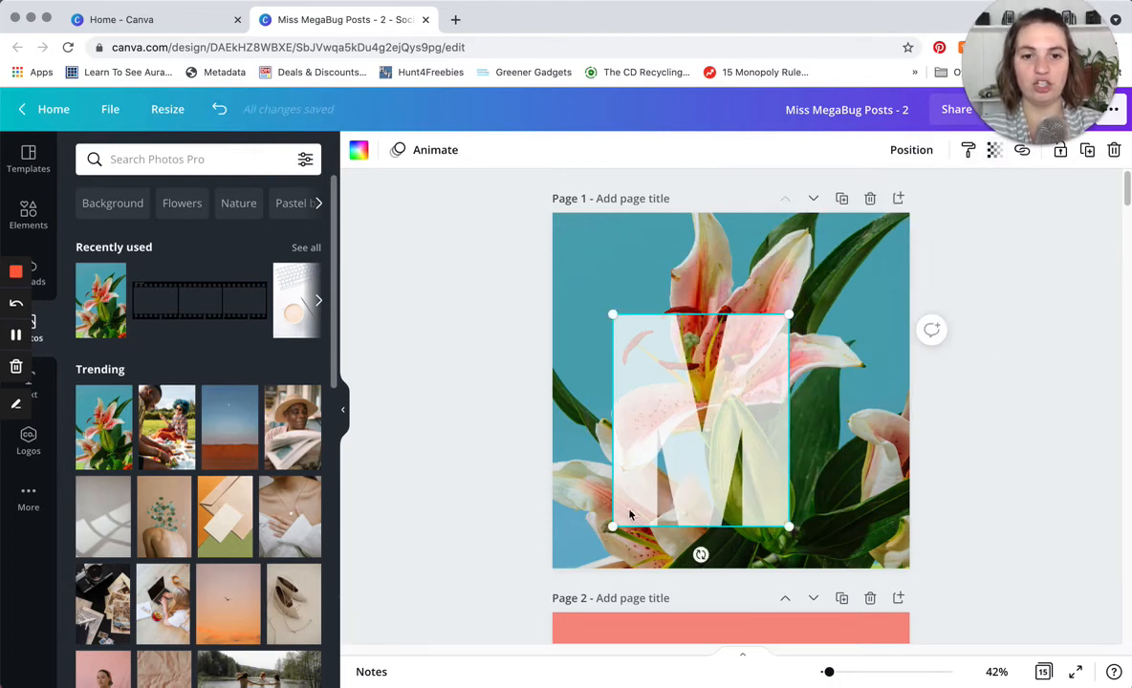
# Shrink, then enlarge and move the translucent white M left over the lily background.
pyautogui.moveTo(631, 516); pyautogui.dragTo(715, 424)
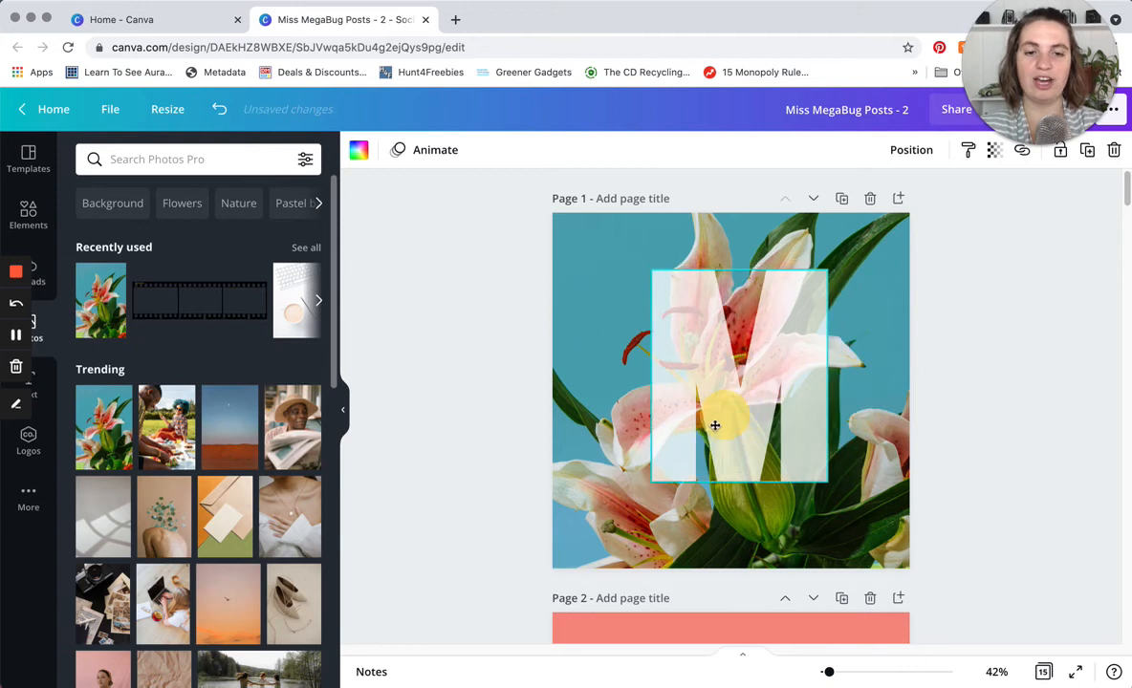
pyautogui.moveTo(715, 424); pyautogui.dragTo(660, 396)
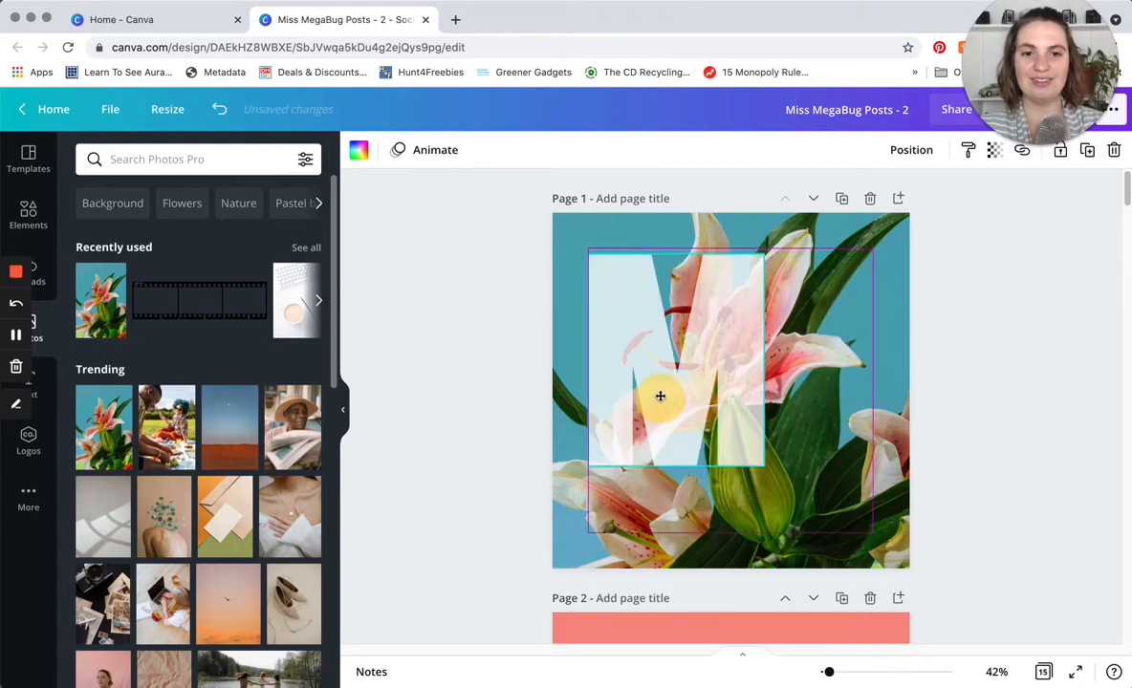